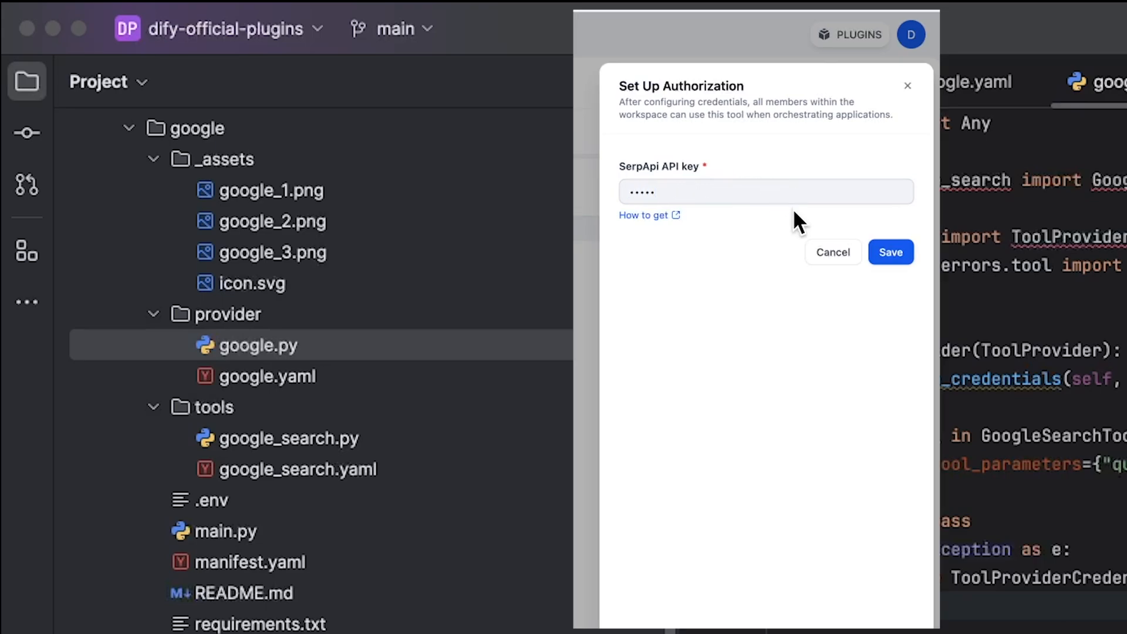
Step: Open google_search.yaml from the Google plugin's tools folder in the editor
click(890, 252)
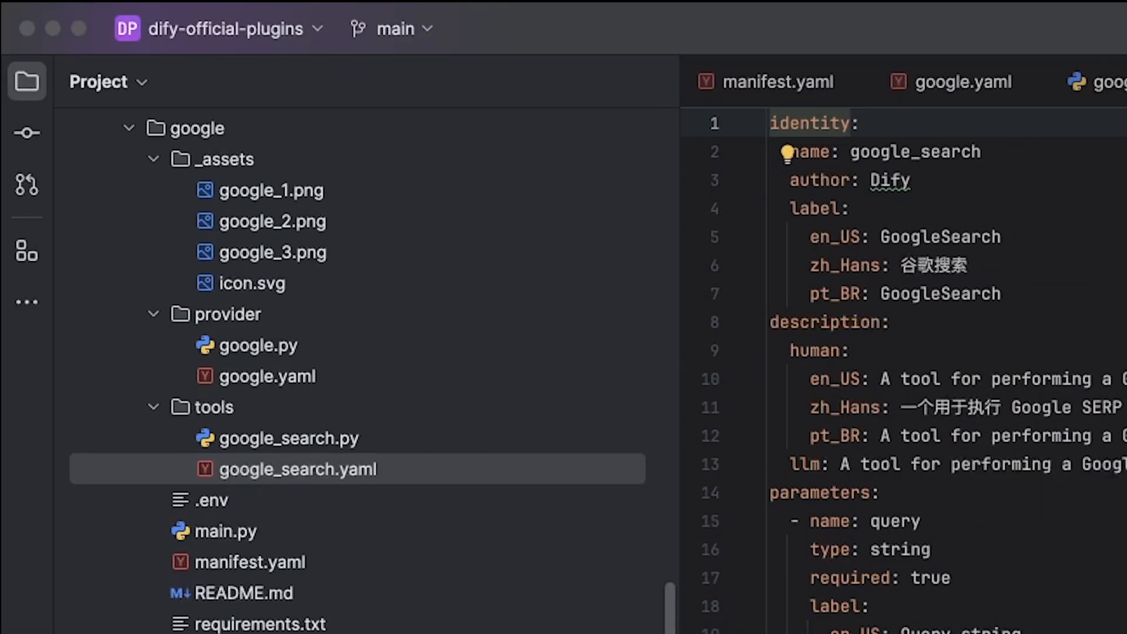
scroll(down, 3)
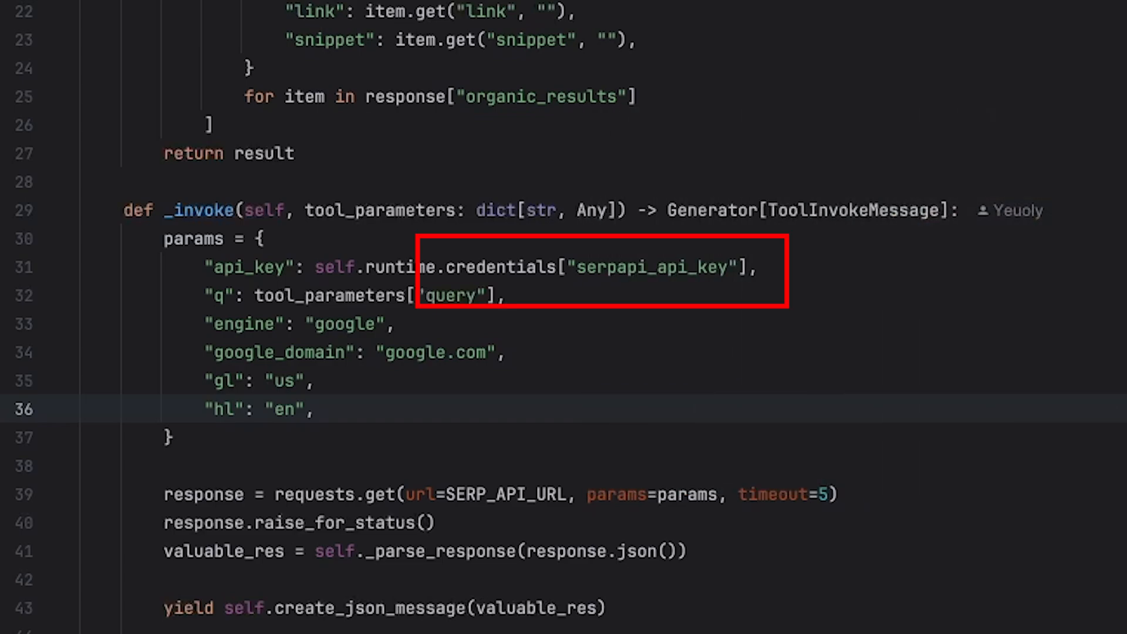
Step: Show google_search.py's _invoke method reading the serpapi_api_key credential and query parameter
click(1099, 566)
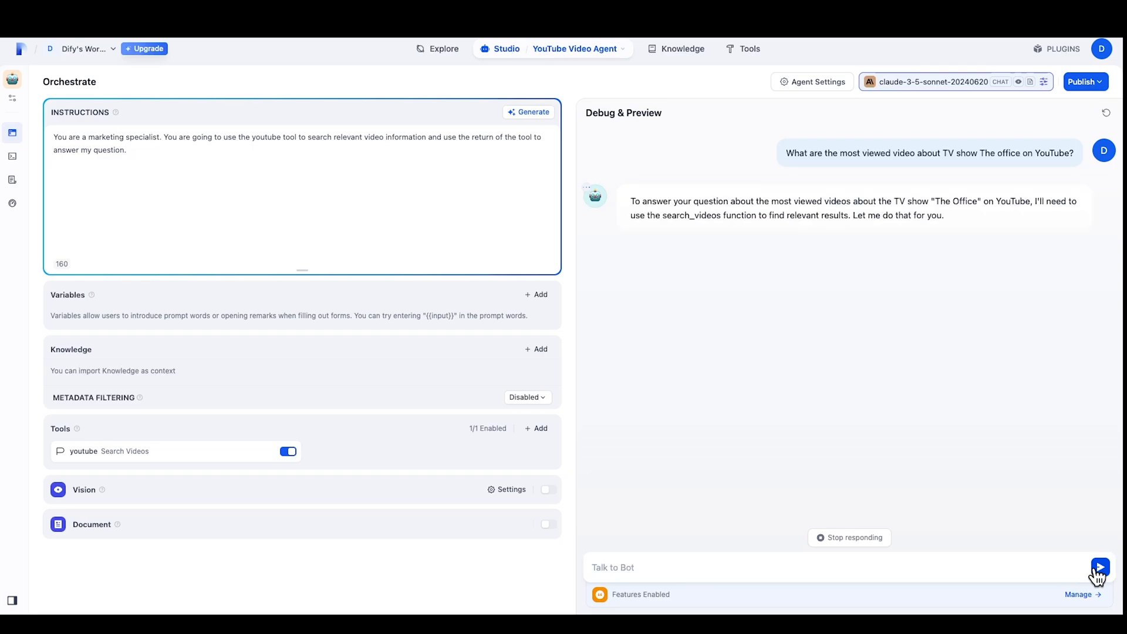